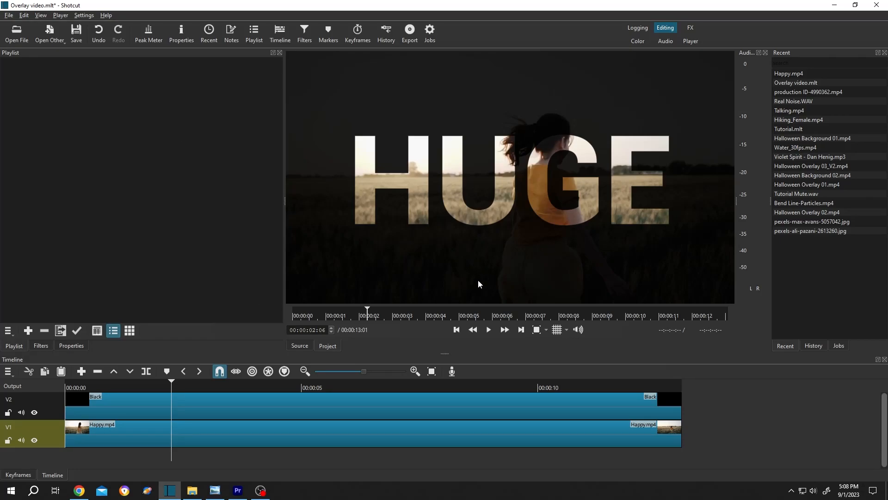
Show the unblended white HUGE text on black in the preview.
{"action": "left_click", "coordinate": [488, 329]}
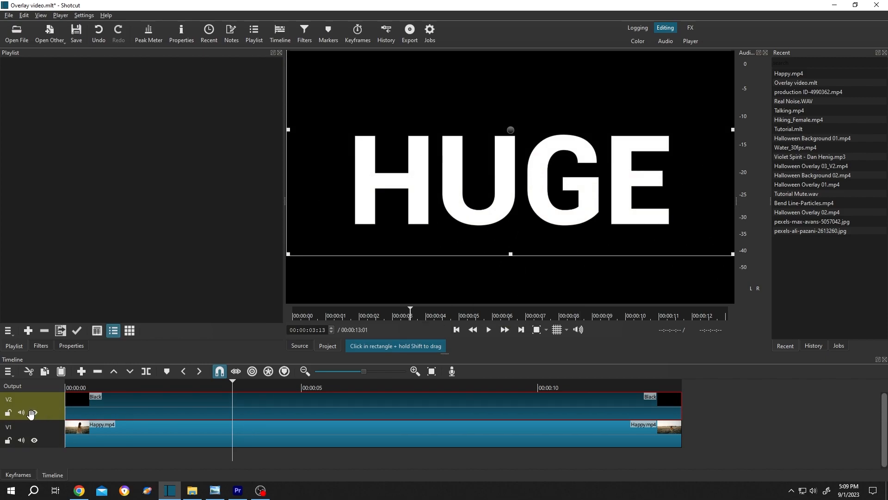
Review the V2 Black clip's Text: Simple filter and its solid black colour property.
{"action": "left_click", "coordinate": [34, 412]}
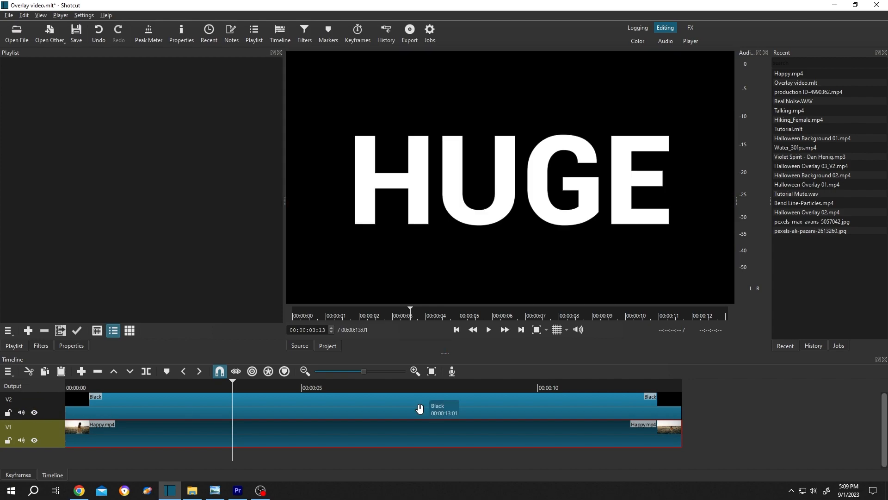
{"action": "mouse_move", "coordinate": [273, 406]}
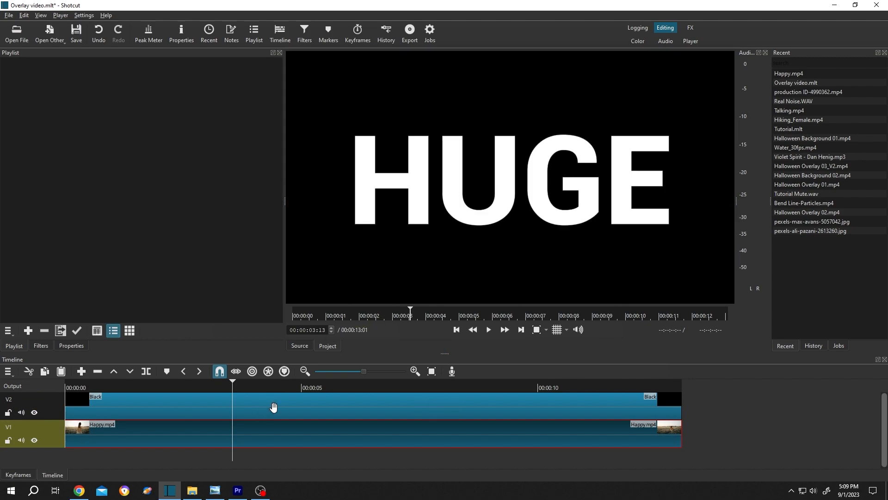
{"action": "left_click", "coordinate": [273, 406]}
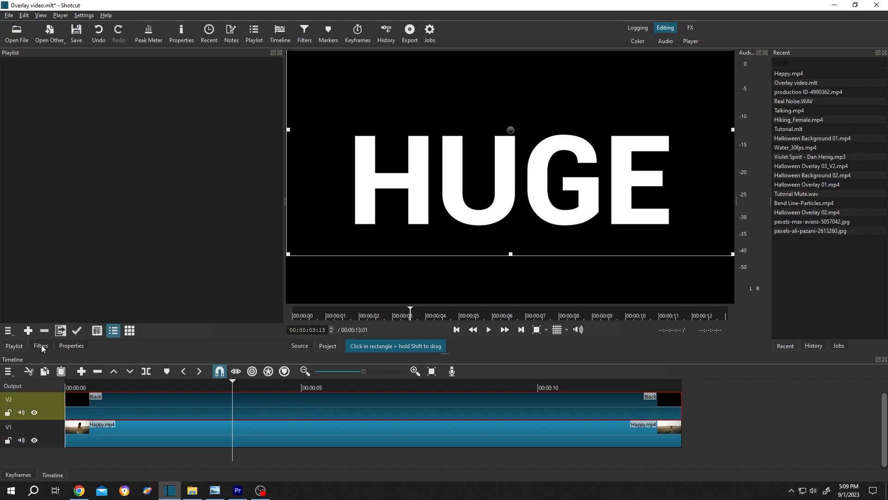
{"action": "left_click", "coordinate": [40, 345]}
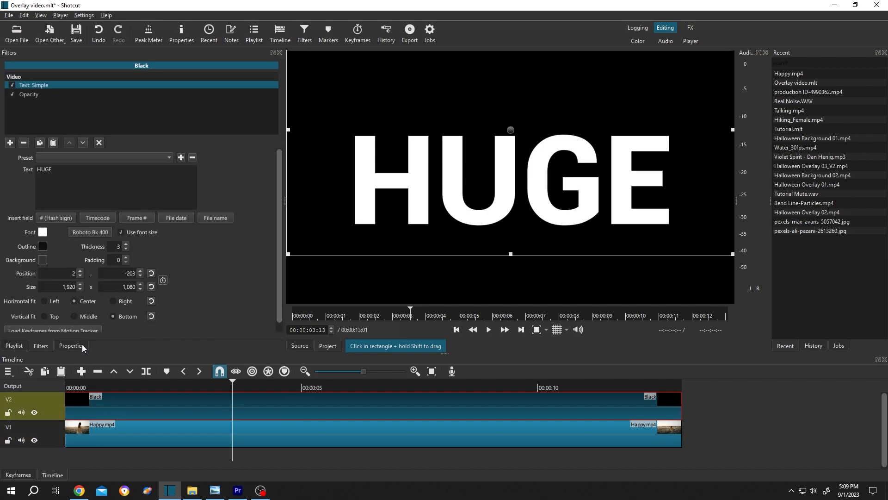
{"action": "left_click", "coordinate": [70, 346]}
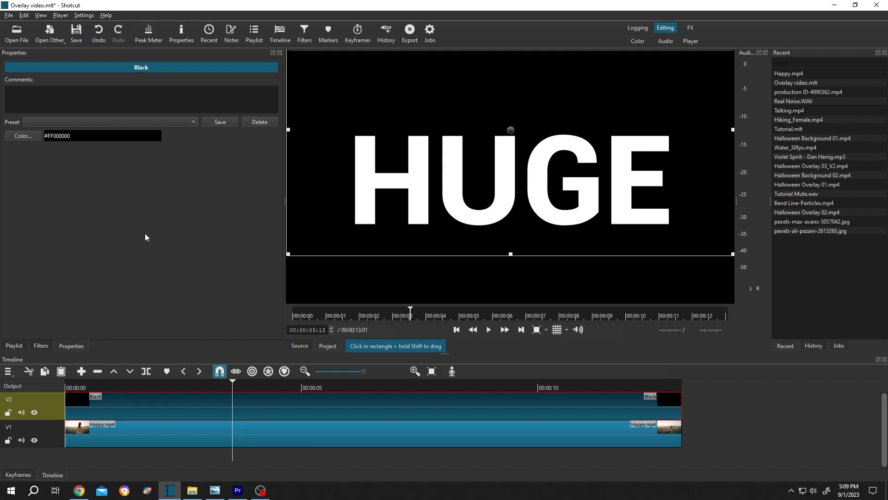
{"action": "mouse_move", "coordinate": [223, 234]}
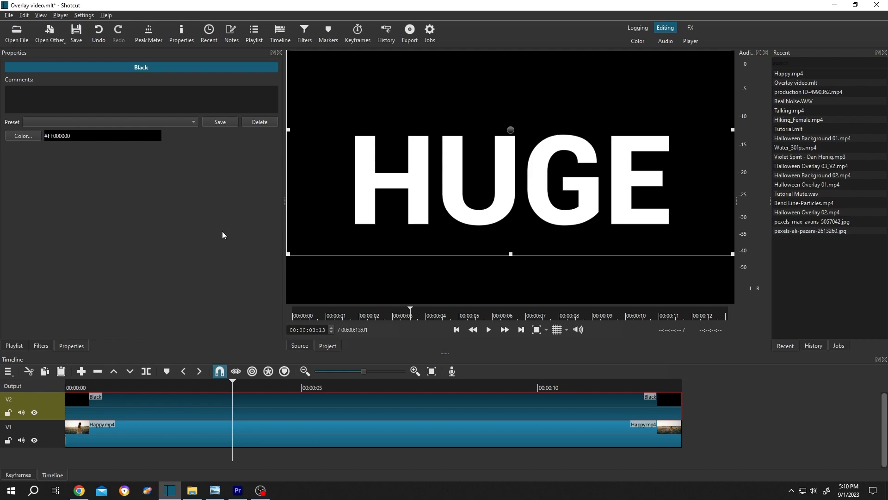
{"action": "mouse_move", "coordinate": [180, 406]}
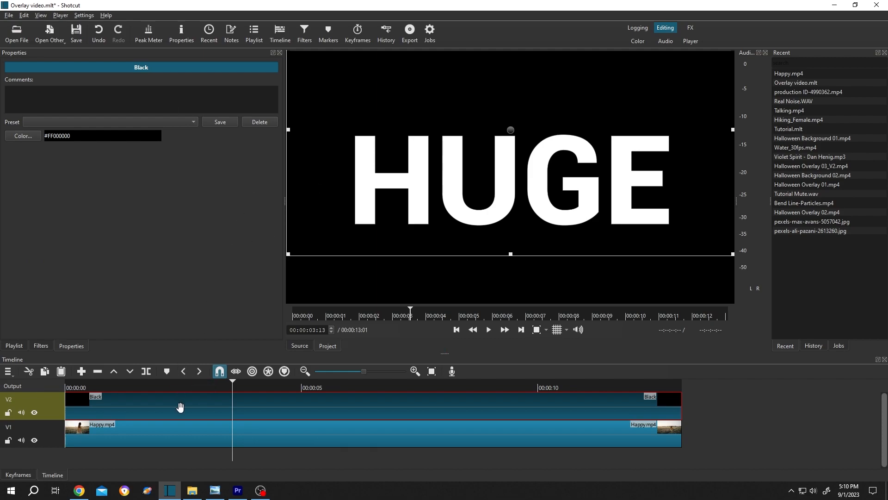
{"action": "mouse_move", "coordinate": [232, 414]}
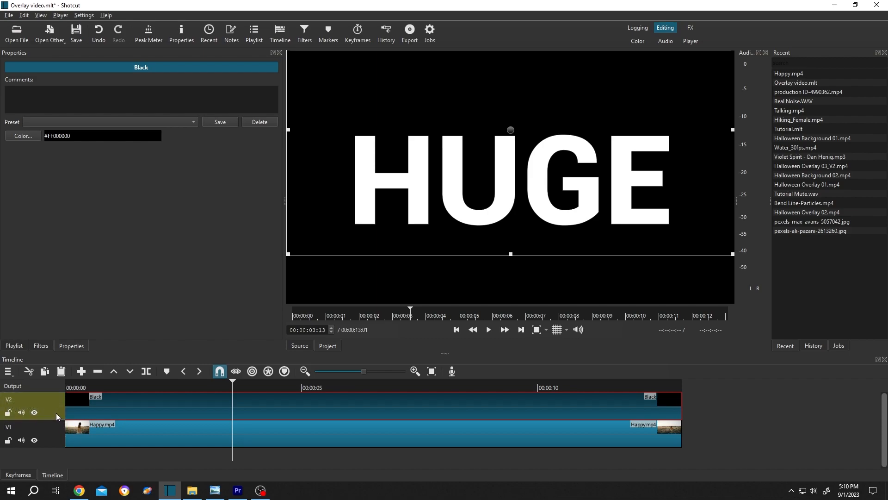
Set track V2's blend mode to Multiply and play back to check the footage shows through.
{"action": "left_click", "coordinate": [31, 399]}
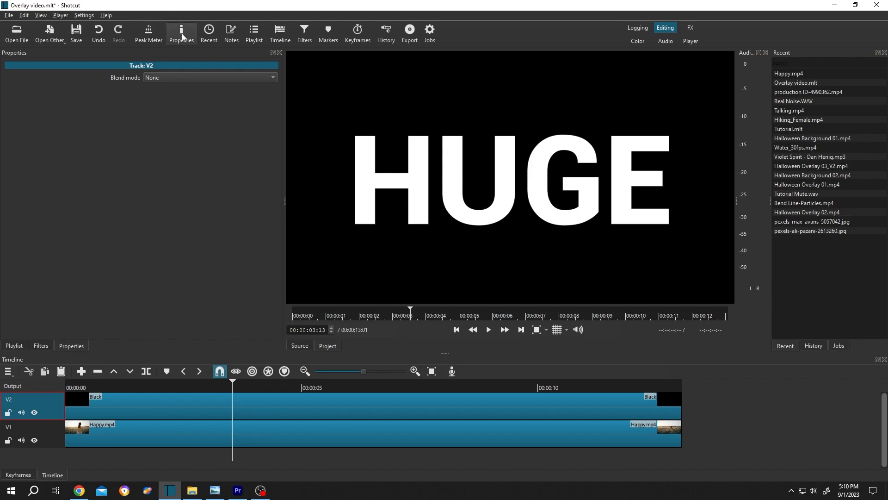
{"action": "mouse_move", "coordinate": [119, 74]}
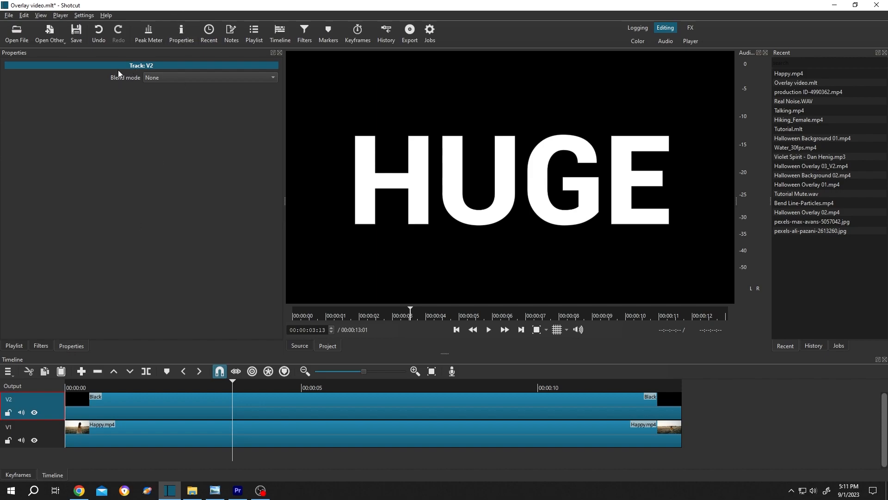
{"action": "mouse_move", "coordinate": [136, 74]}
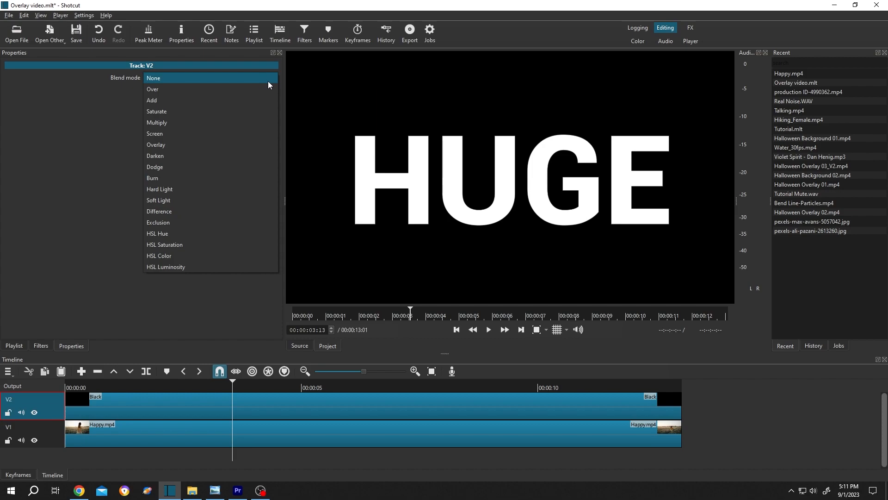
{"action": "mouse_move", "coordinate": [215, 122]}
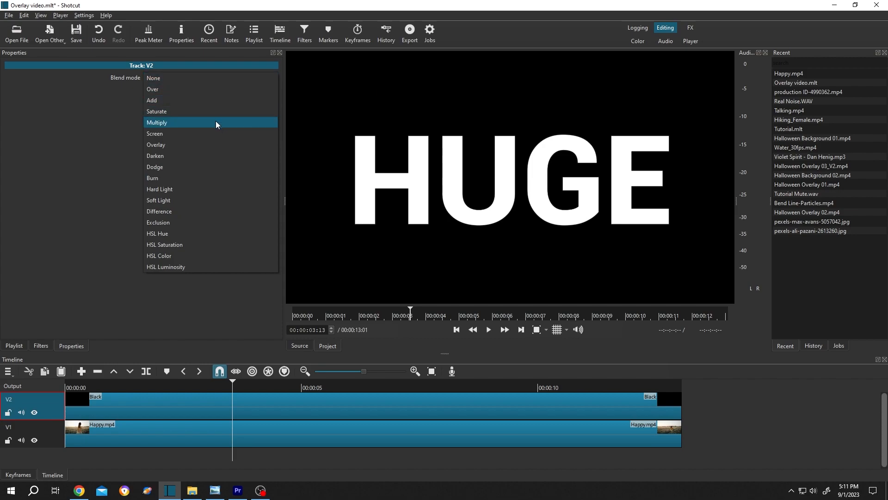
{"action": "left_click", "coordinate": [157, 122]}
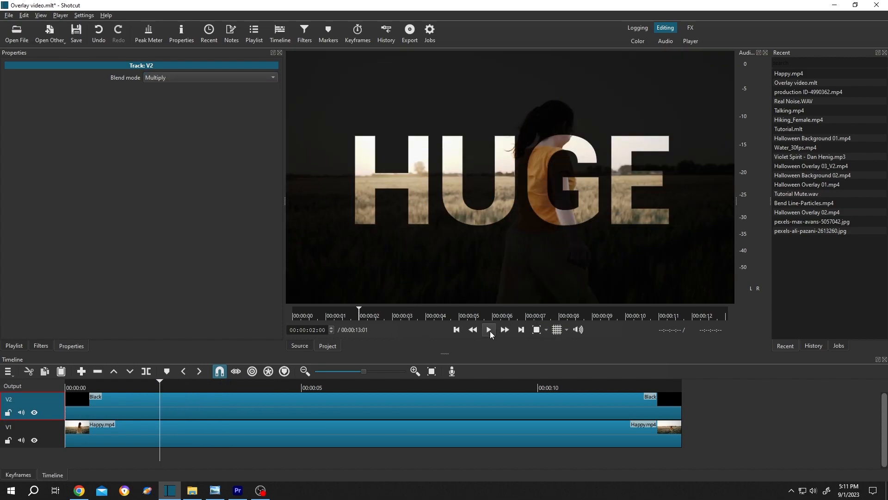
{"action": "left_click", "coordinate": [489, 329]}
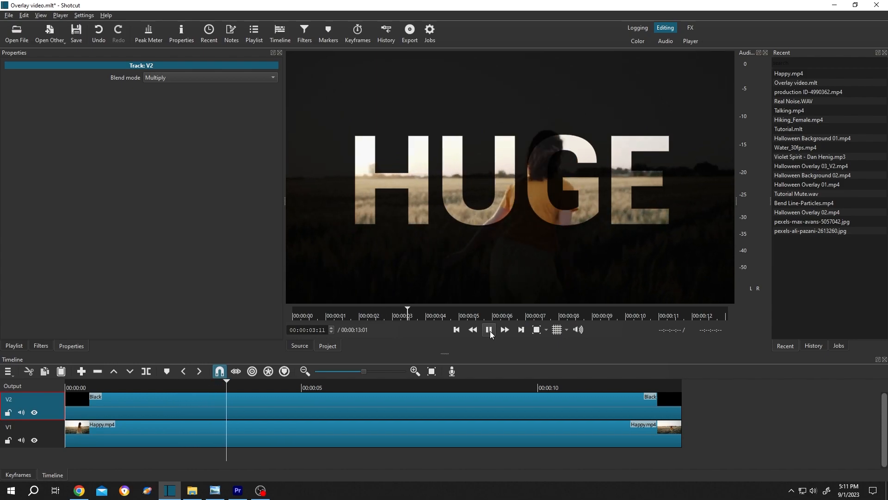